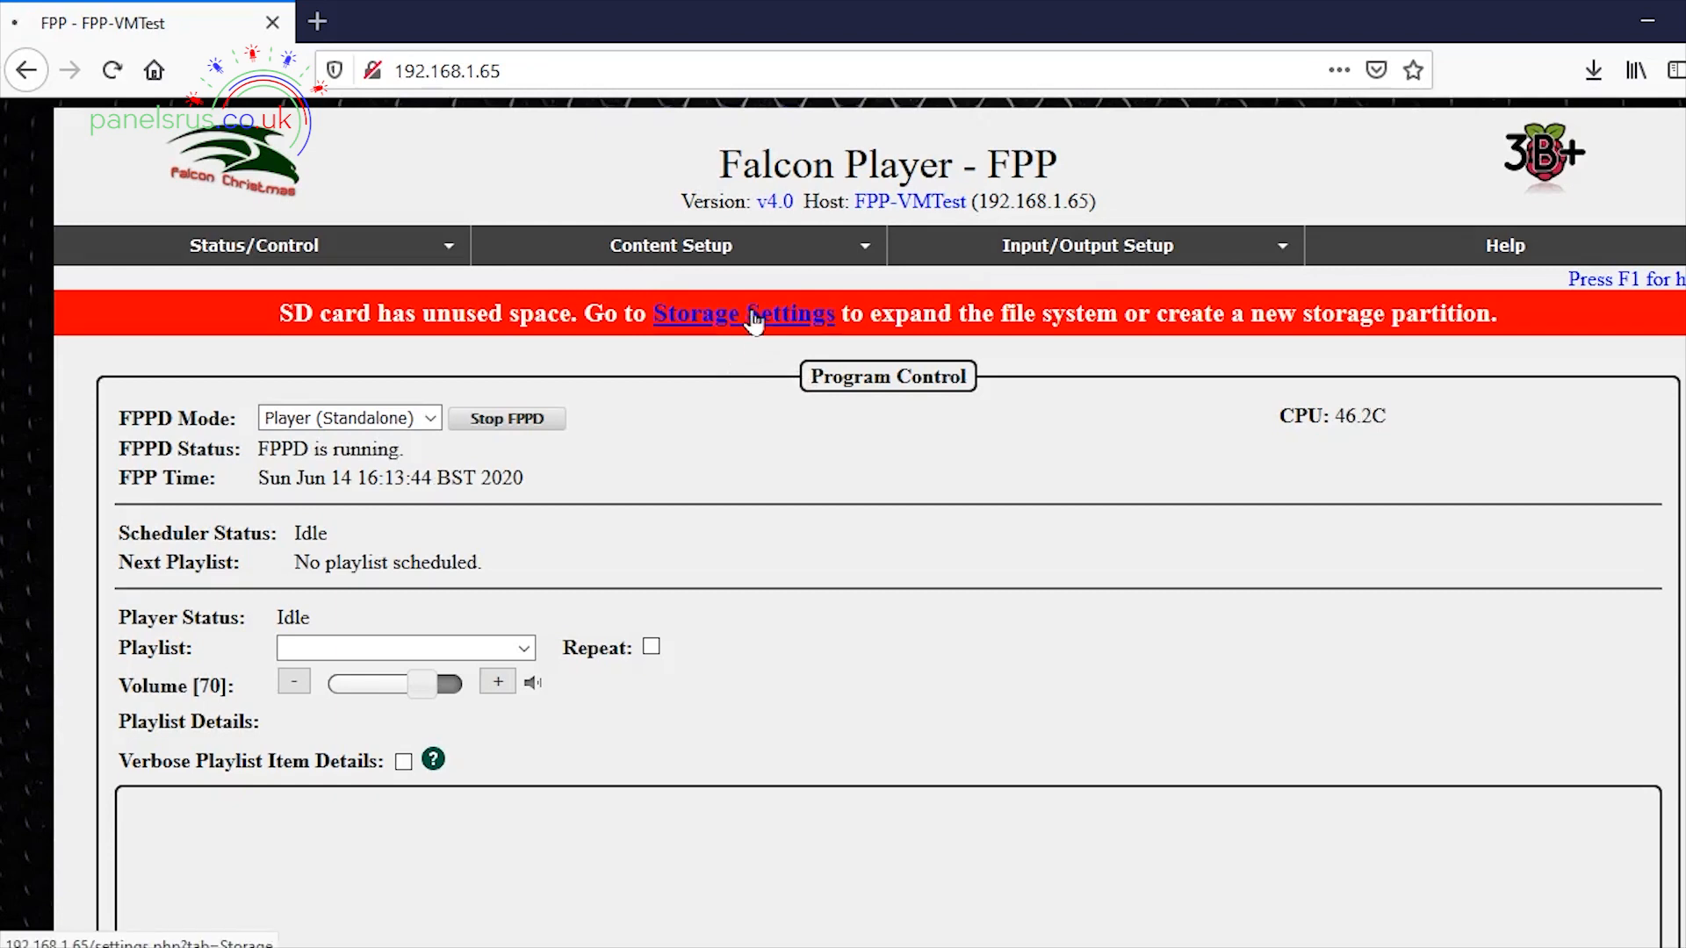
From the banner's Storage Settings, run Grow Filesystem and confirm the required reboot
click(743, 313)
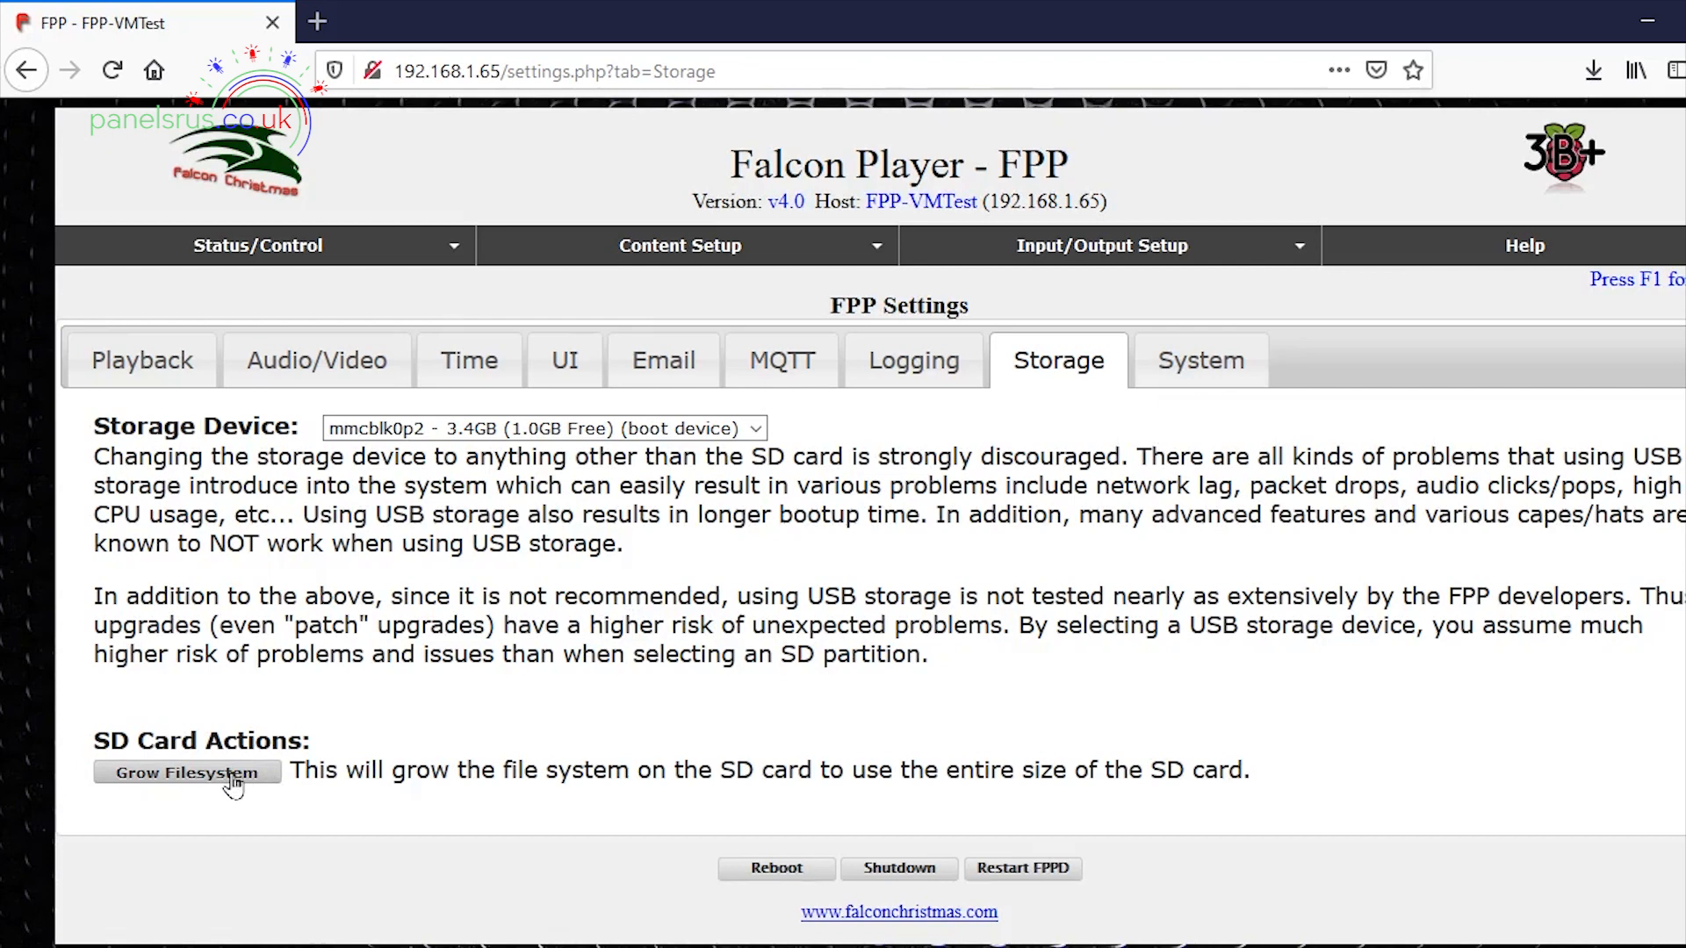
click(186, 772)
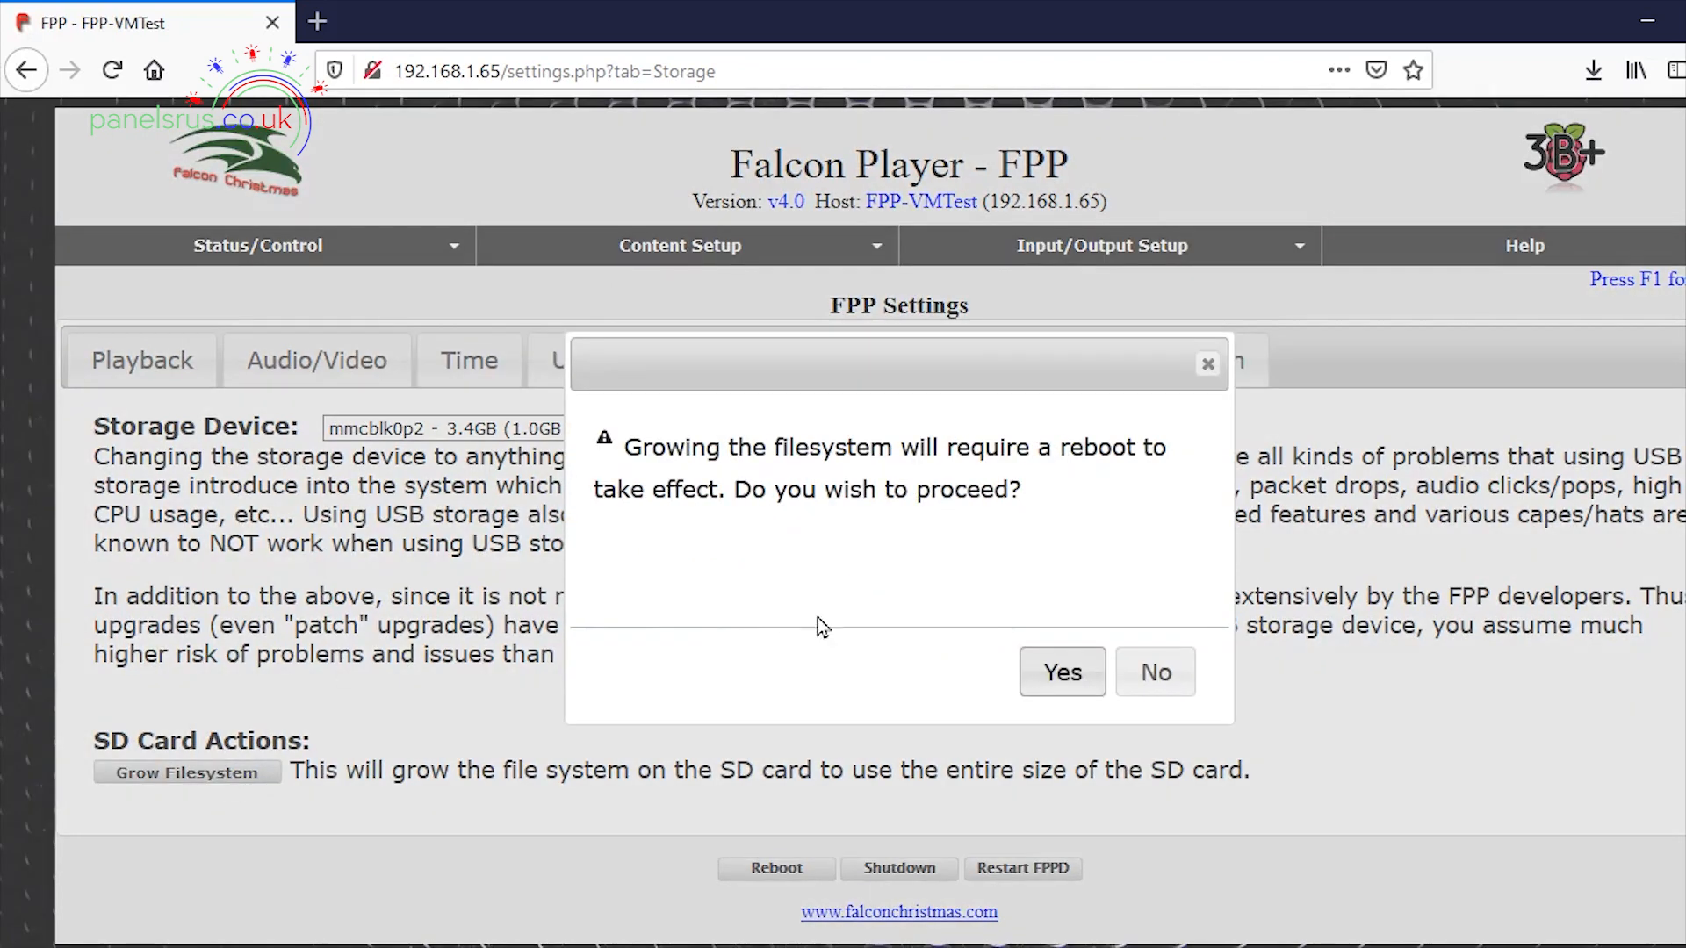
click(1060, 672)
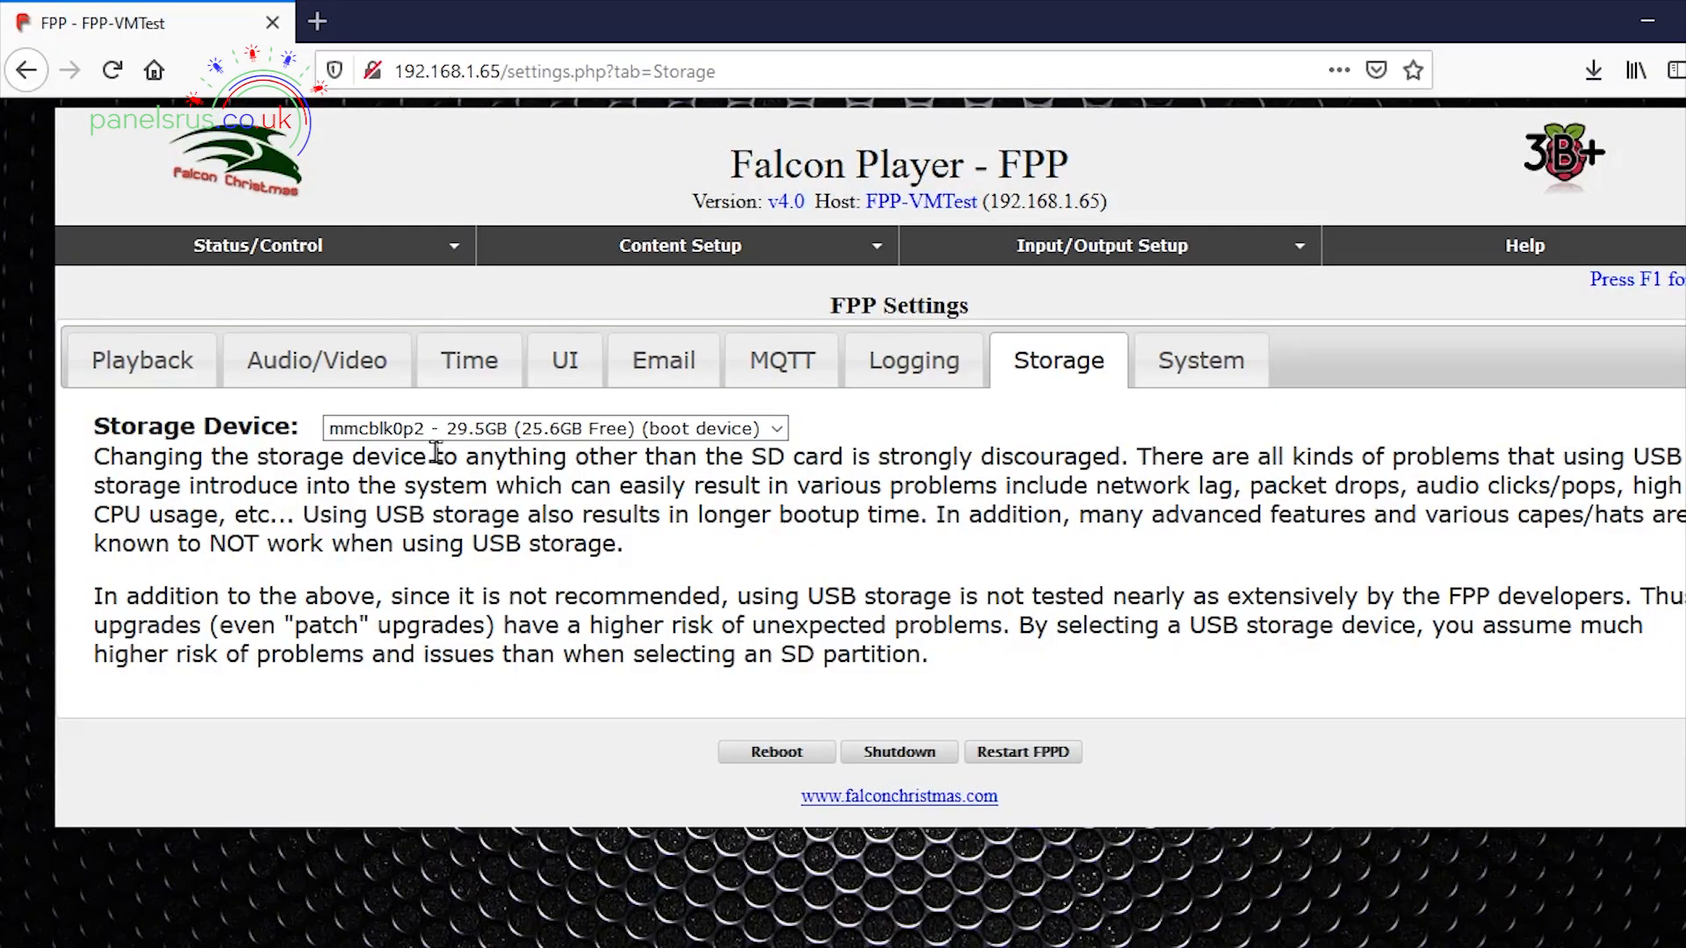
mouse_move(557, 505)
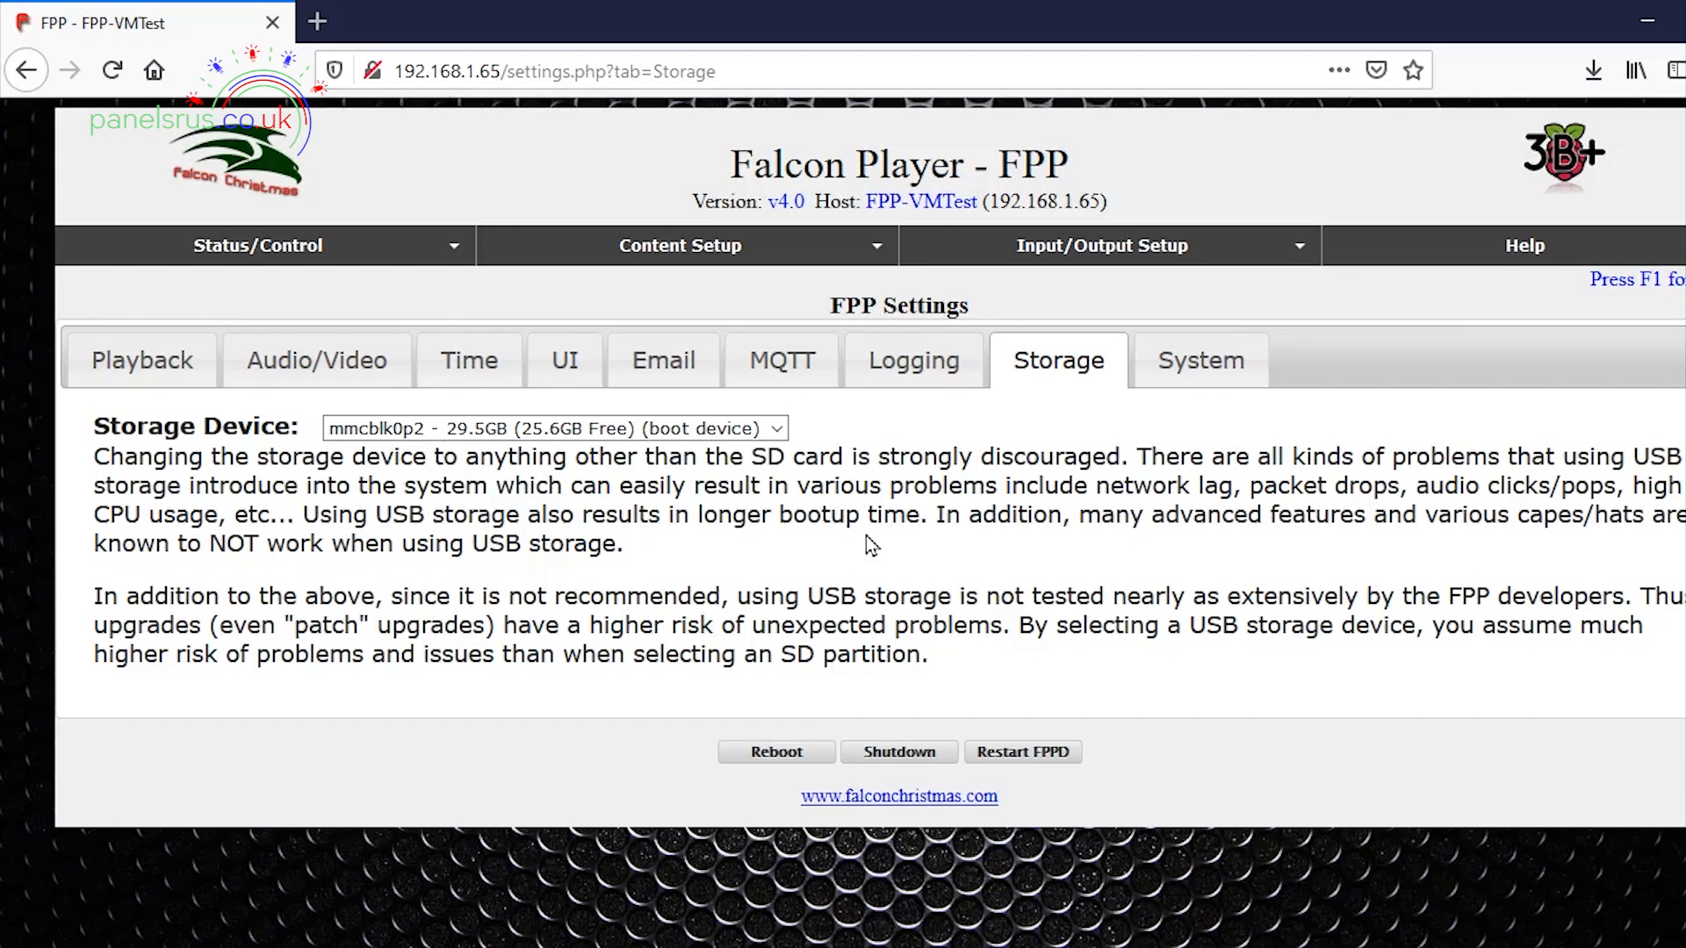
mouse_move(402, 335)
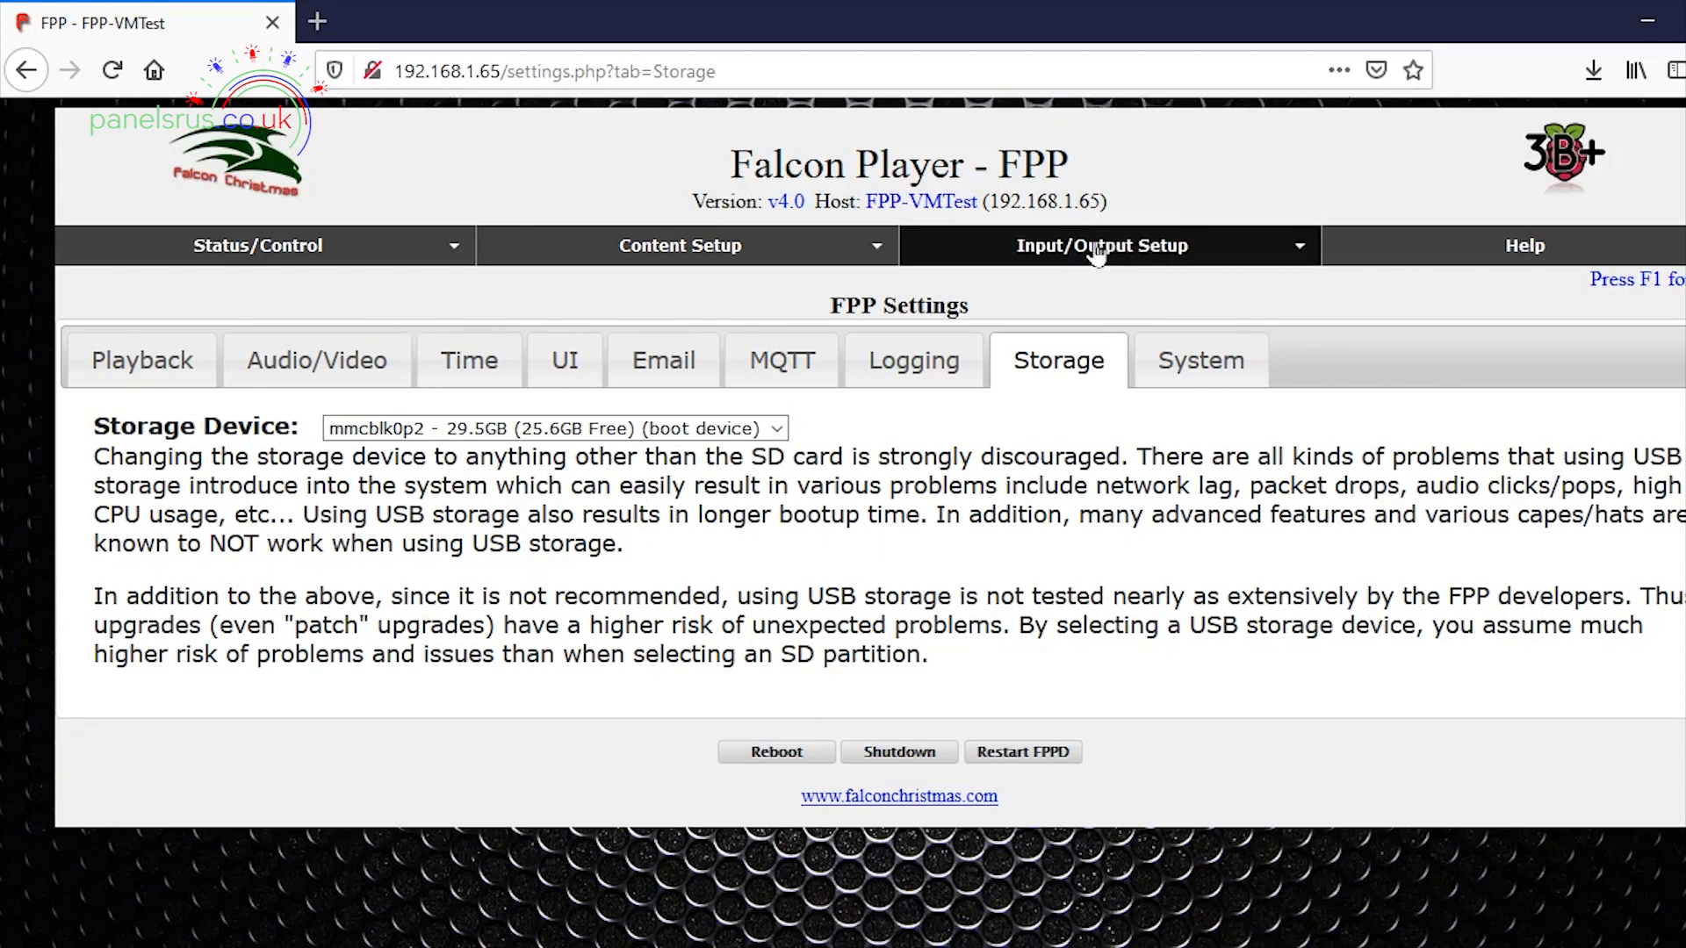
Go to Input/Output Setup > Channel Outputs and show the Other Outputs list
click(1101, 245)
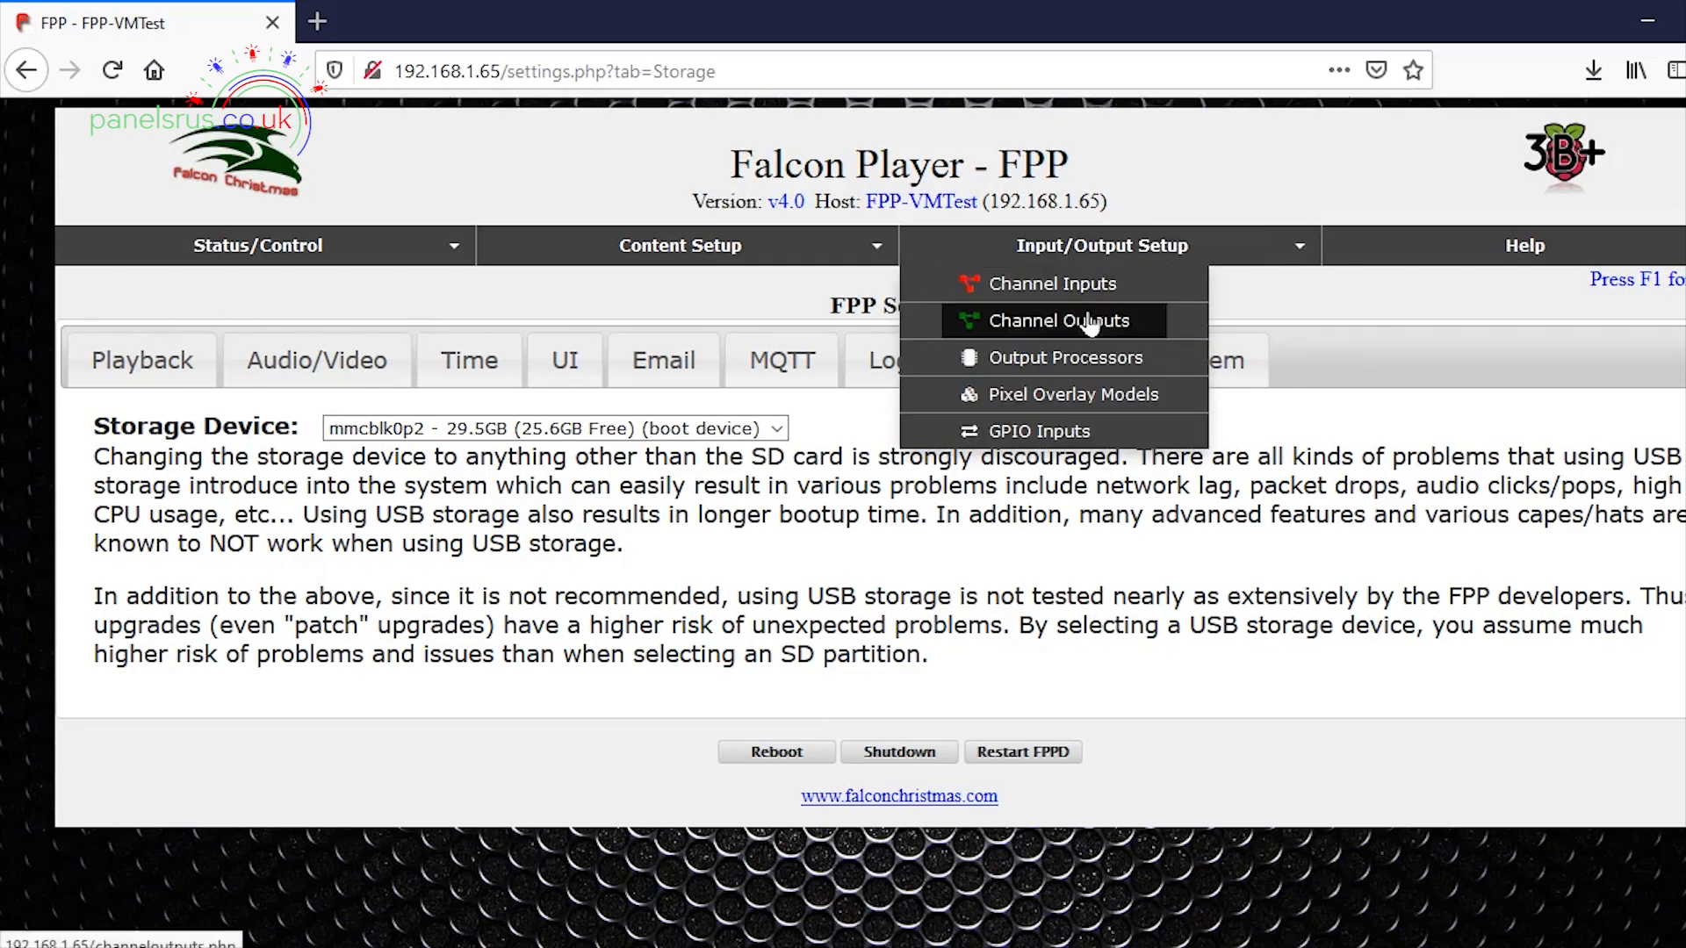
click(1056, 320)
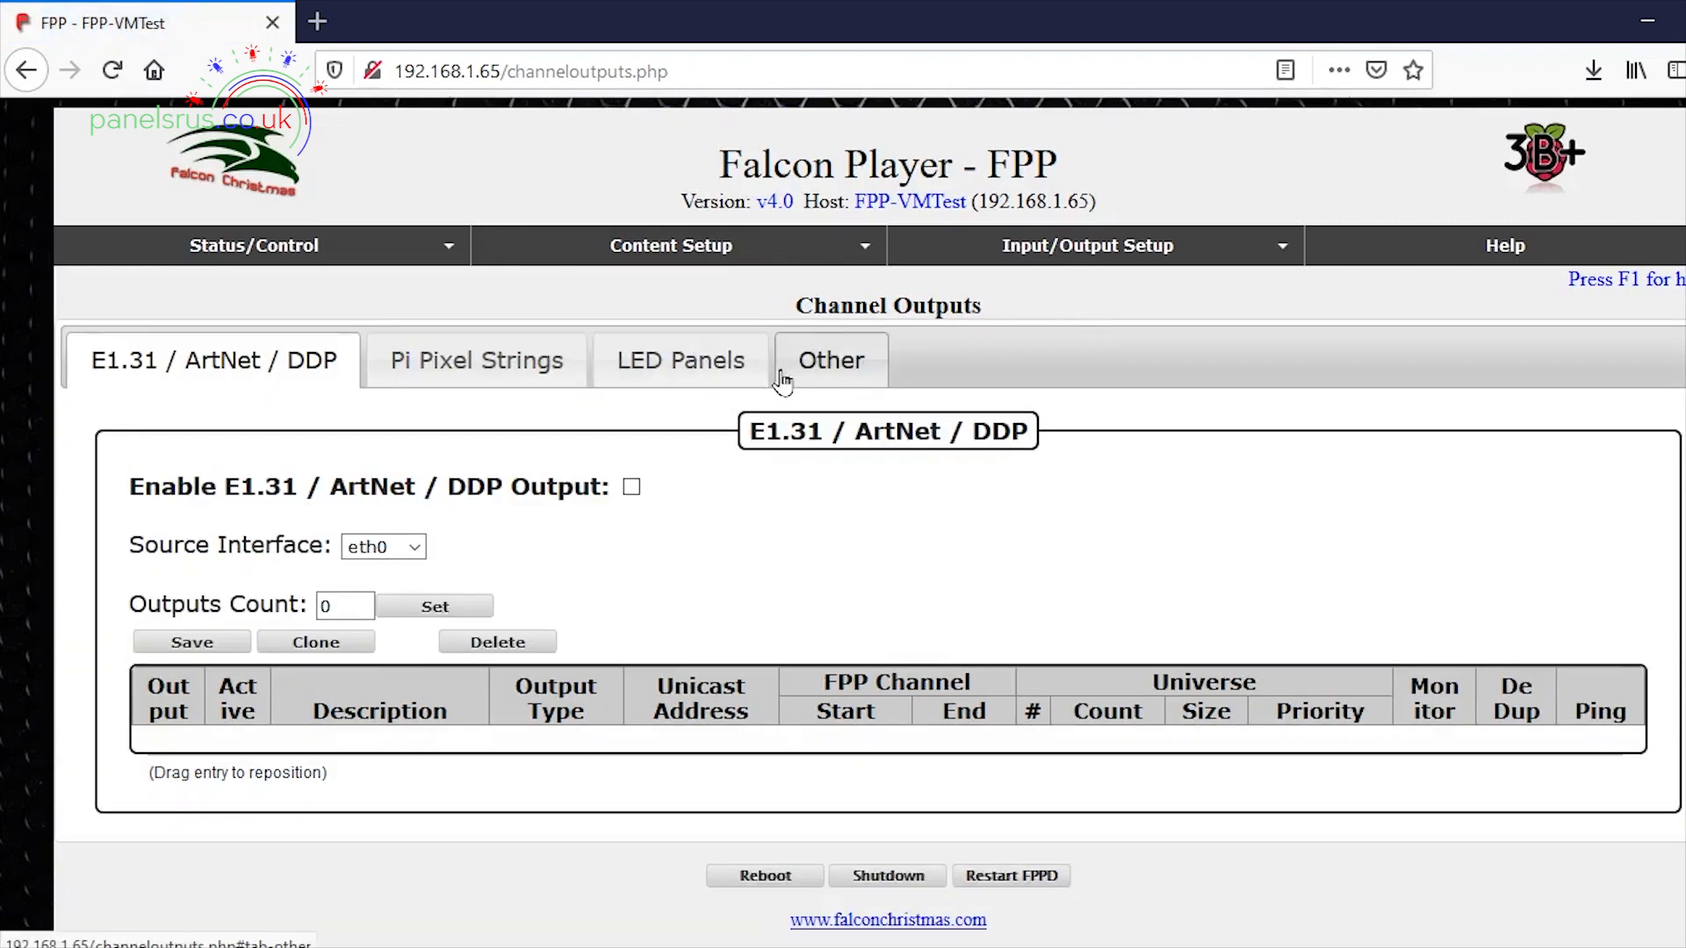
click(830, 360)
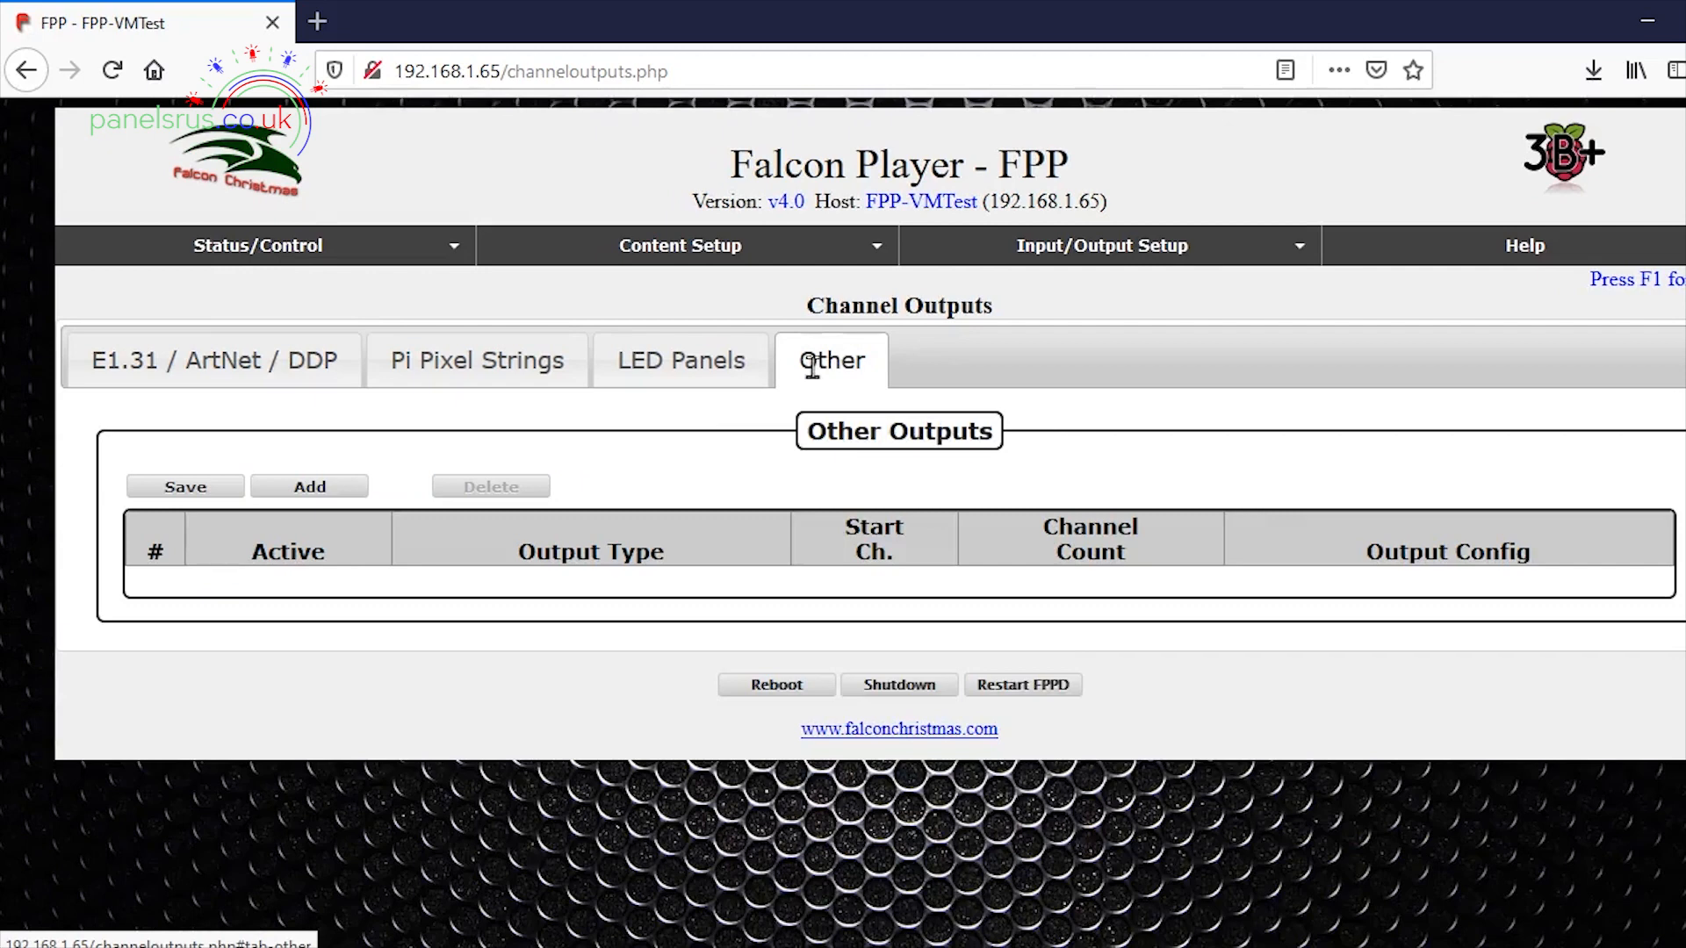
Add a new Other output row of type Virtual Matrix and select its Start Ch. field
click(308, 485)
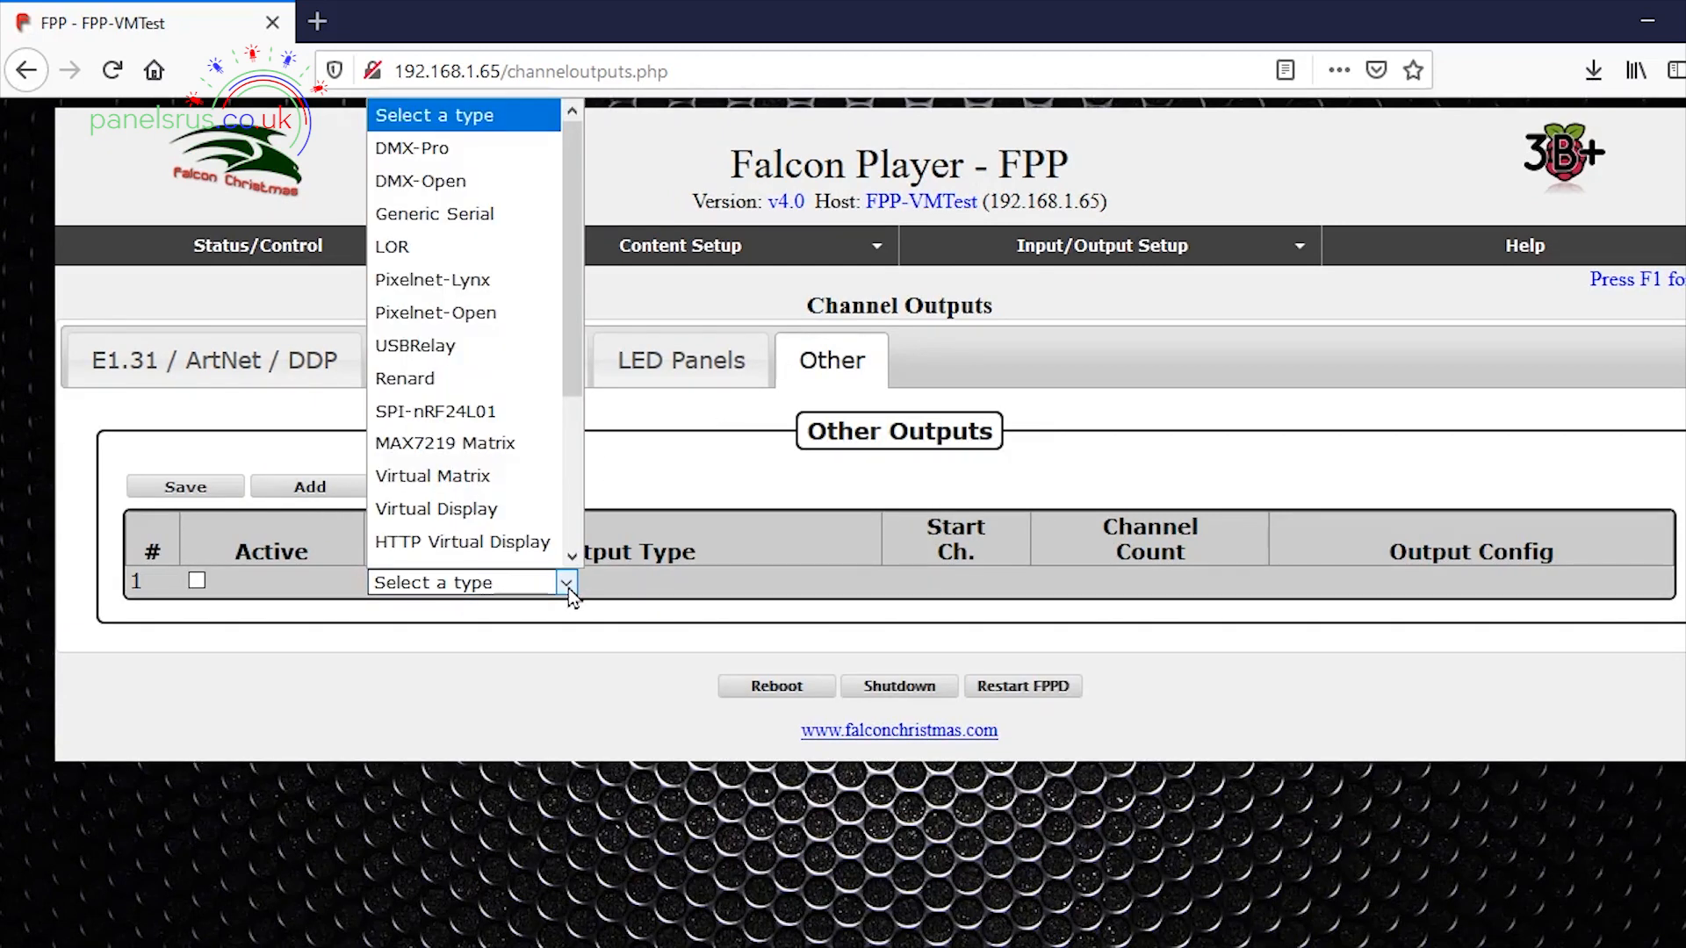
mouse_move(432, 475)
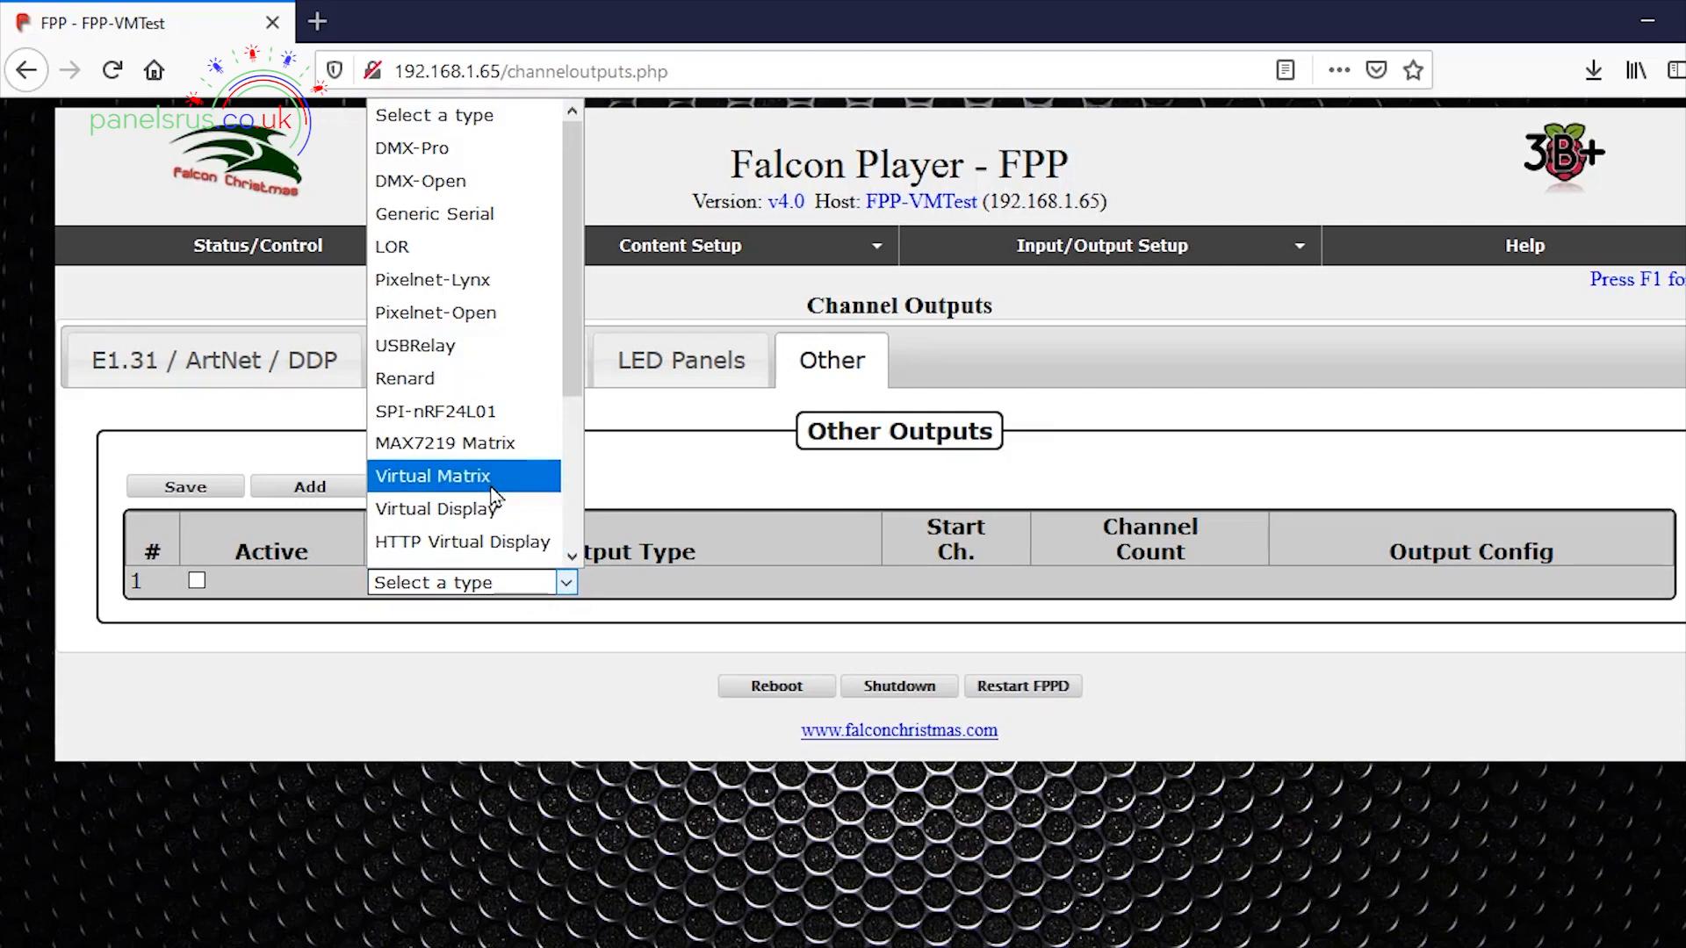
click(431, 476)
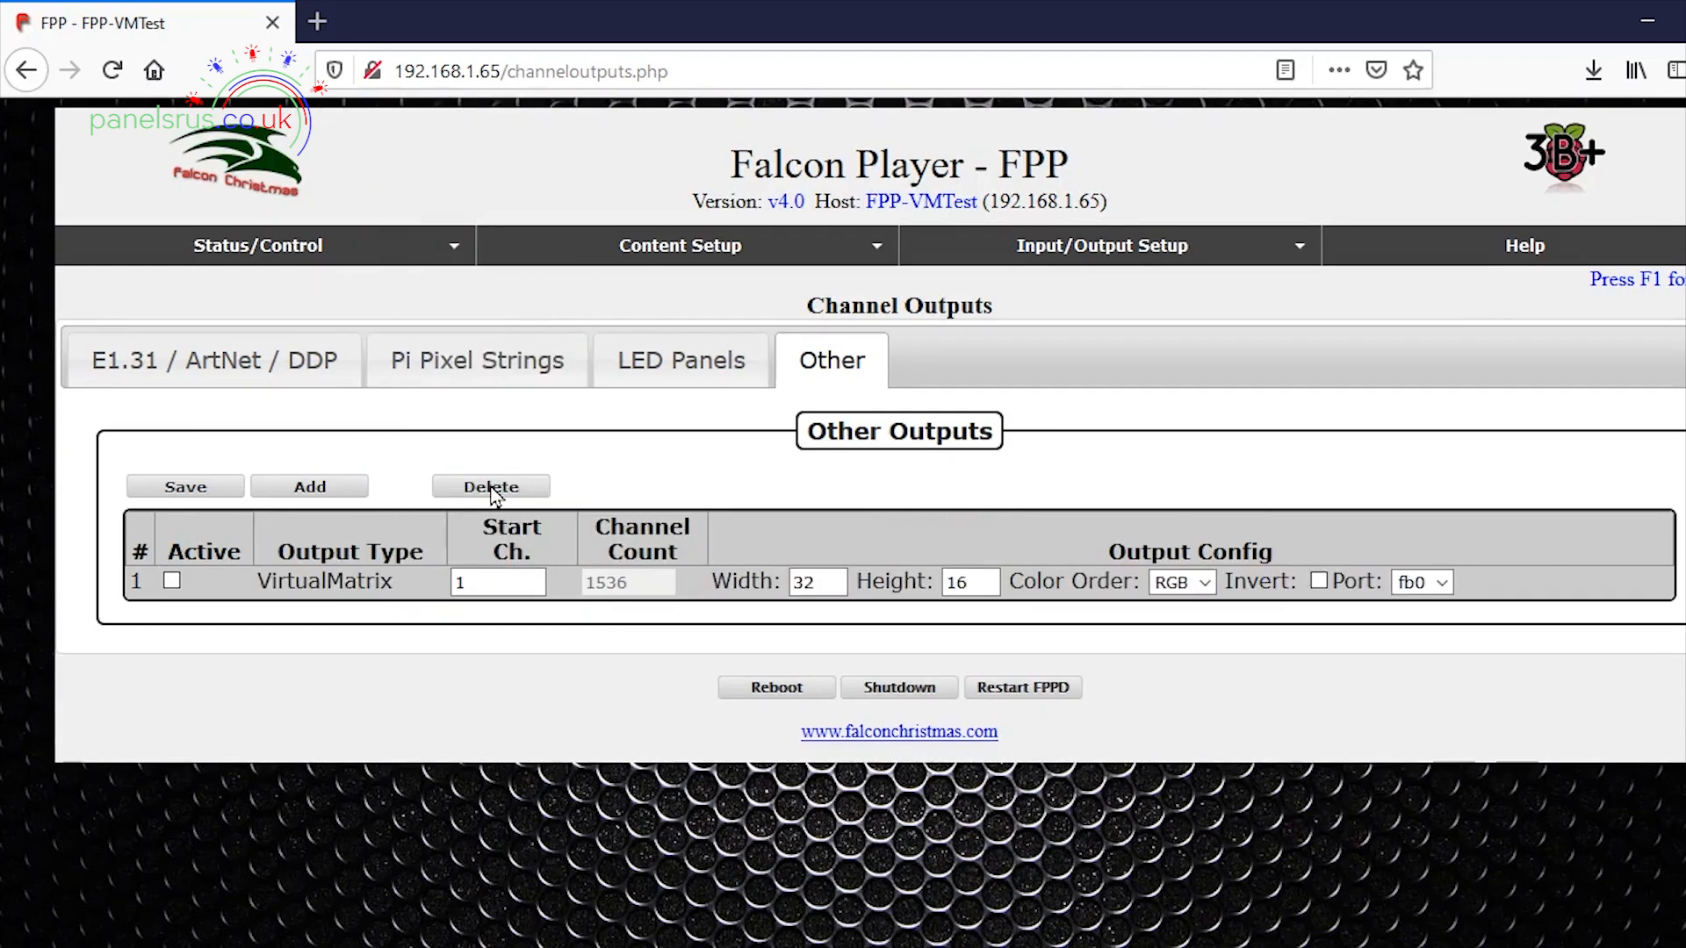
click(498, 581)
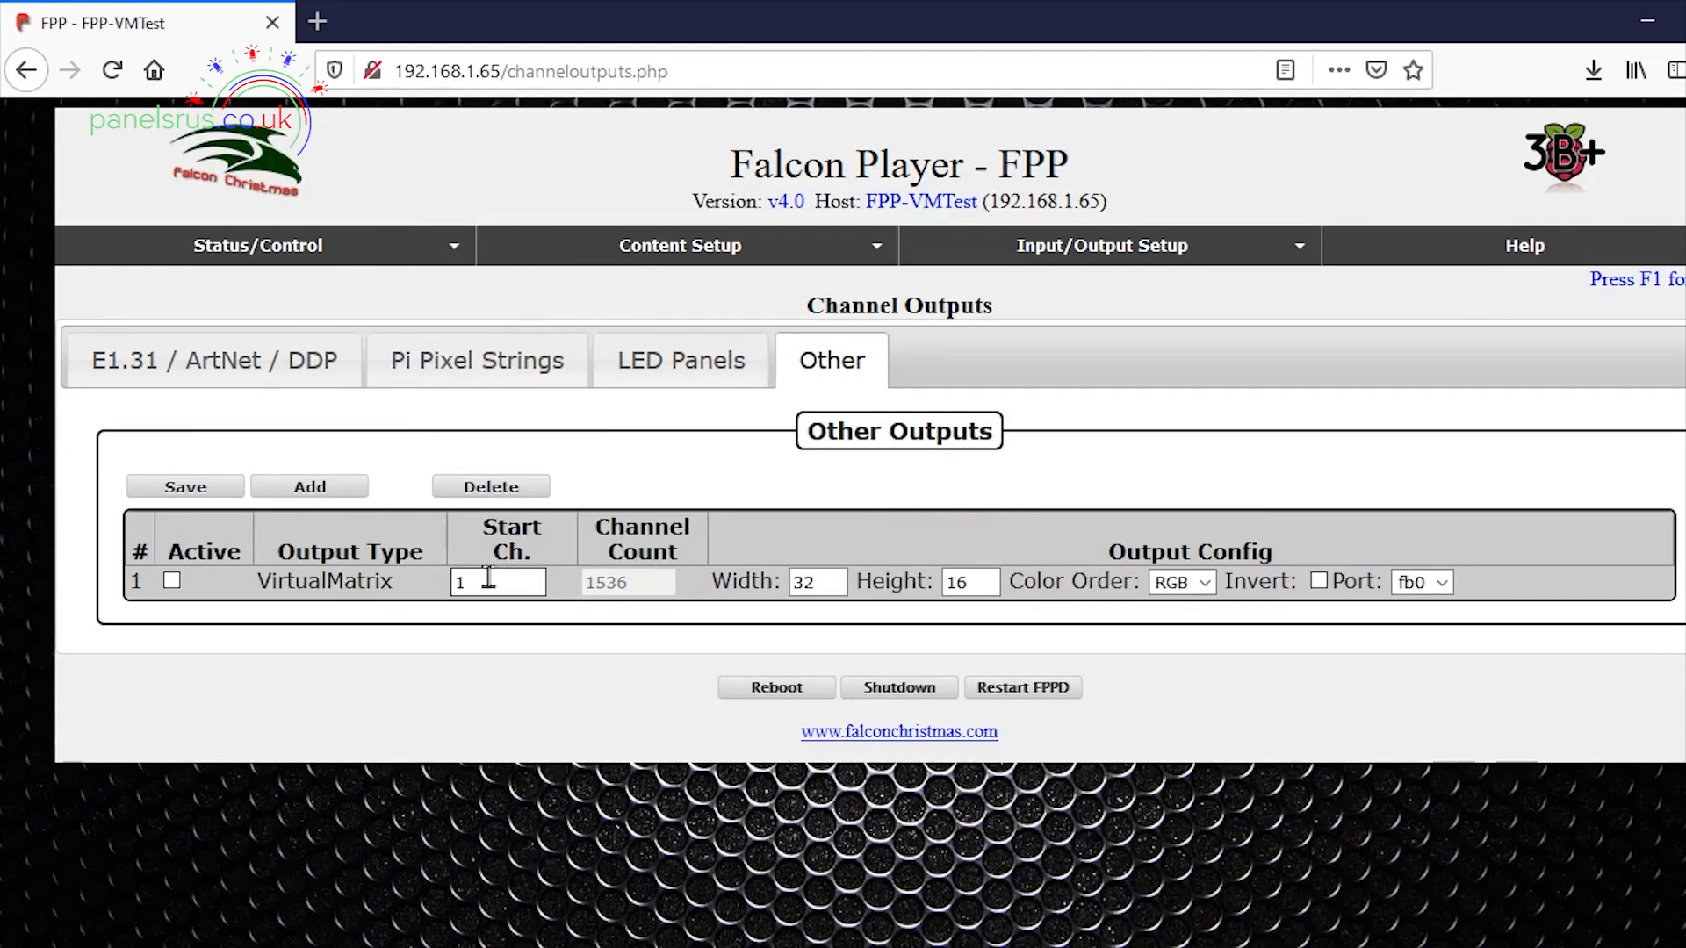